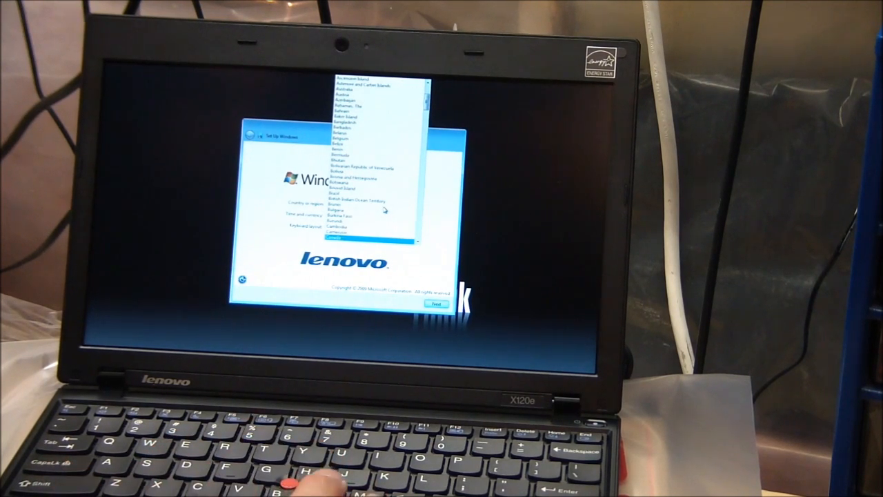
Choose Canada as the country or region and review the keyboard layout choices.
left_click(369, 239)
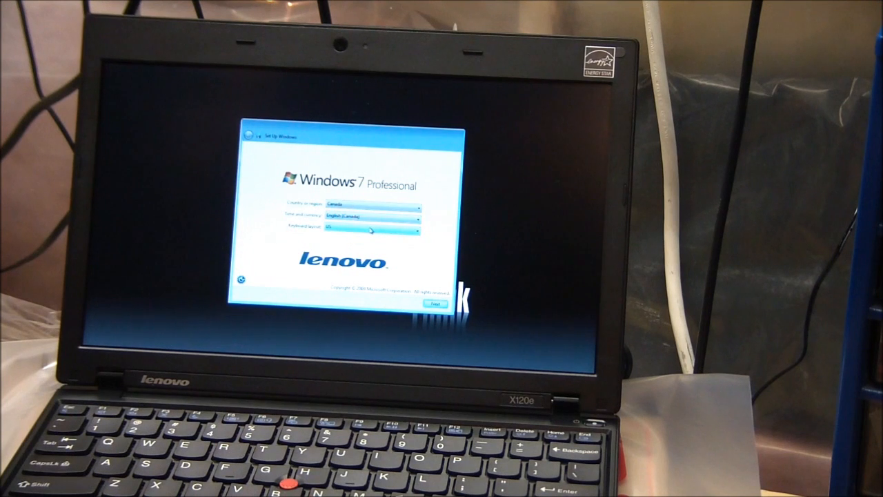
left_click(416, 230)
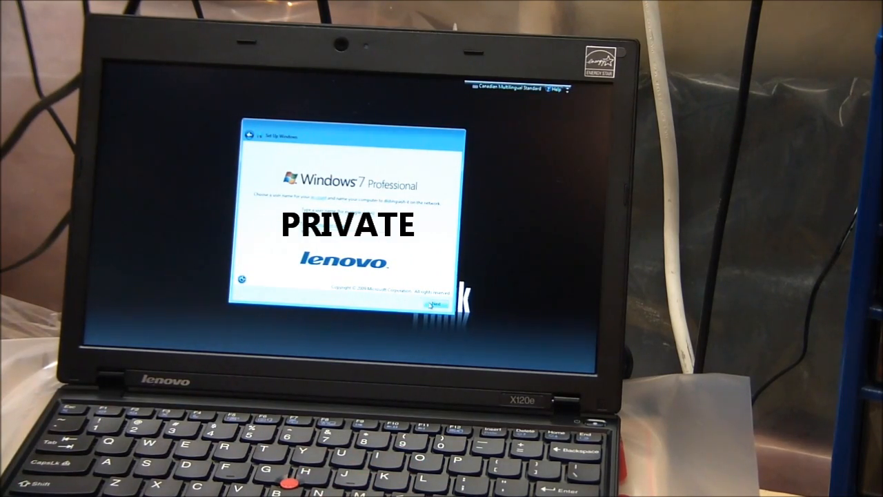
Submit the entered user name and computer name.
left_click(439, 303)
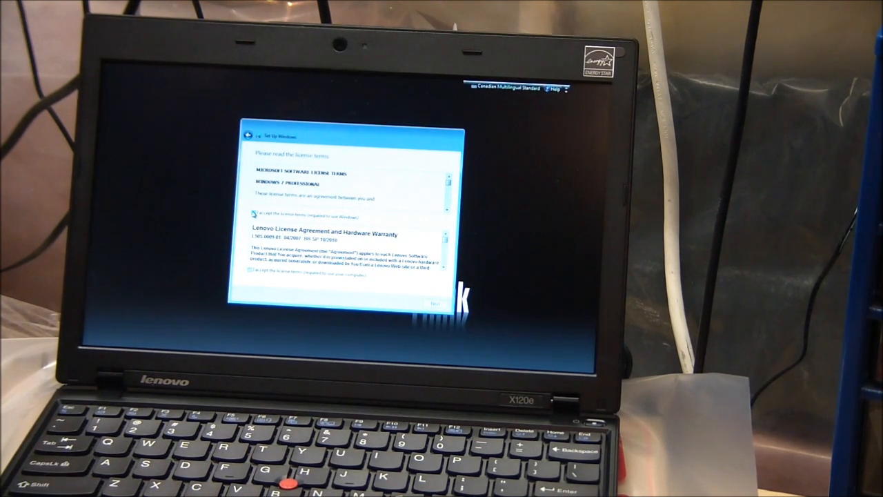
Tick 'I accept the license terms' for the Windows license.
left_click(254, 213)
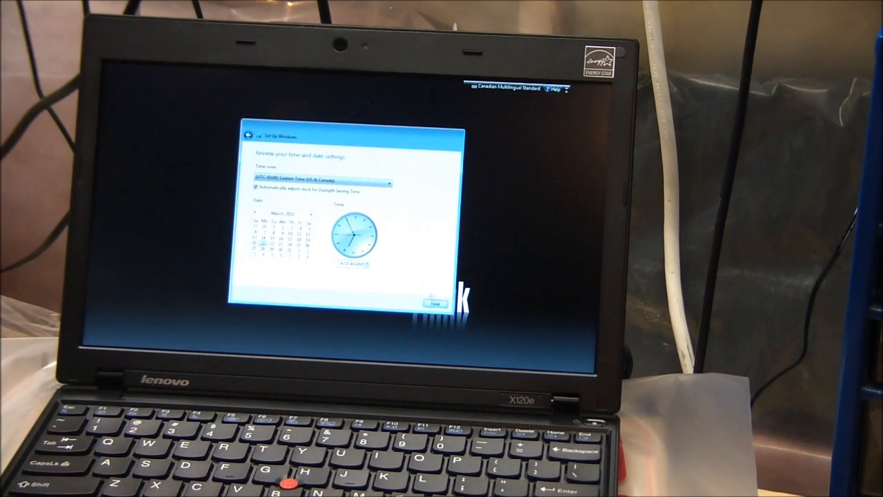
left_click(431, 303)
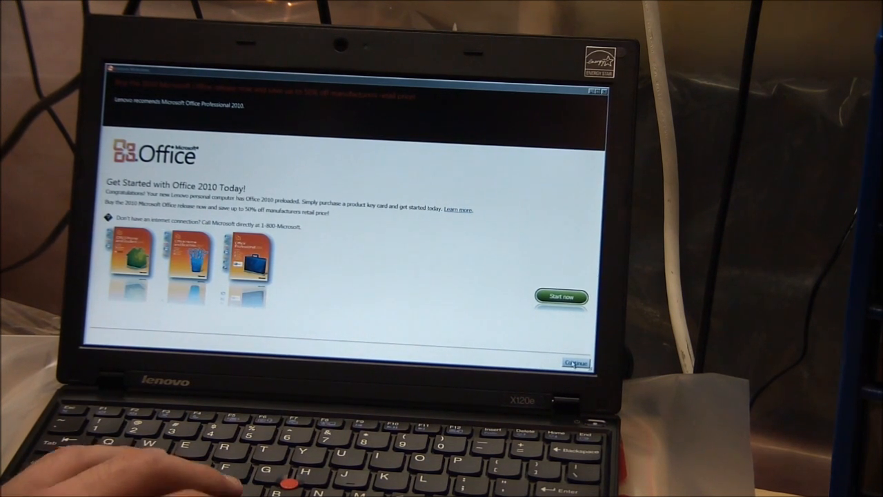
Skip Office 2010 and choose 'Don't protect my PC' on the Norton page.
left_click(570, 363)
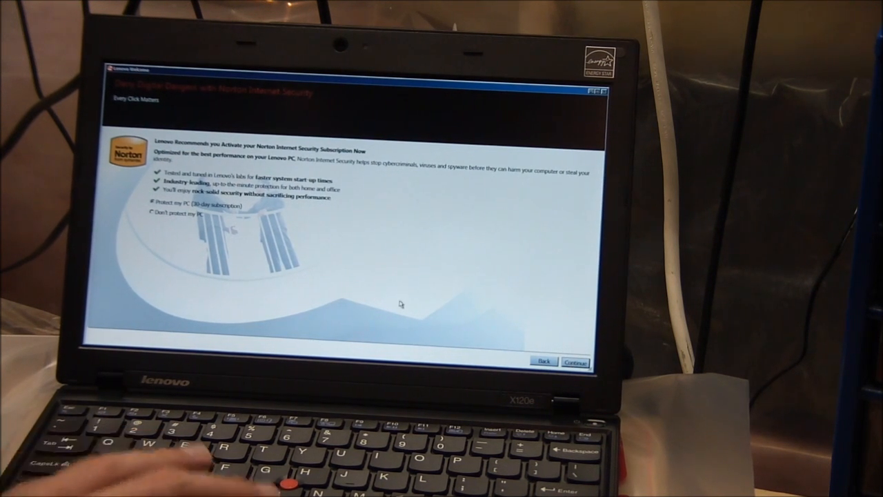
left_click(152, 221)
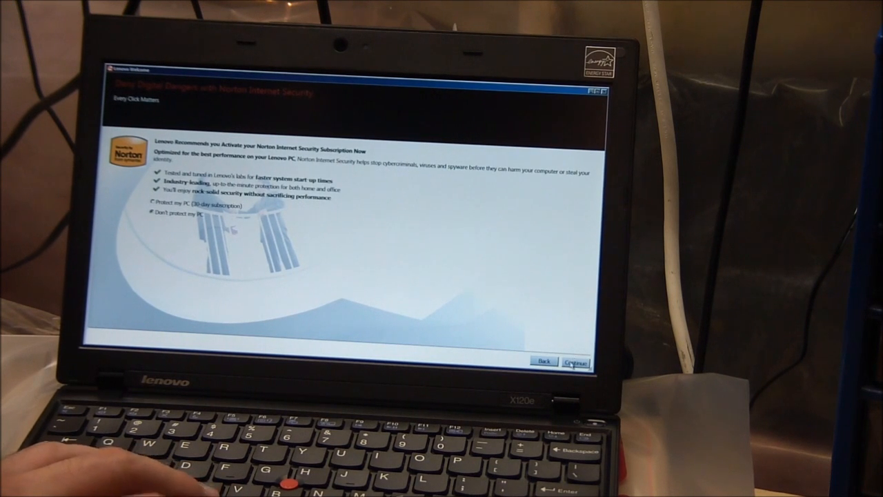
left_click(570, 360)
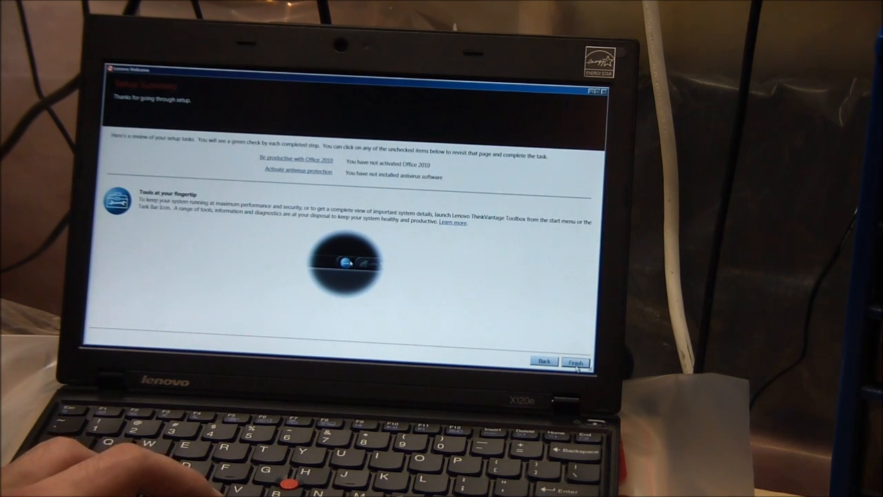
Click Finish on Setup Summary and confirm 'Continue closing setup'.
left_click(579, 361)
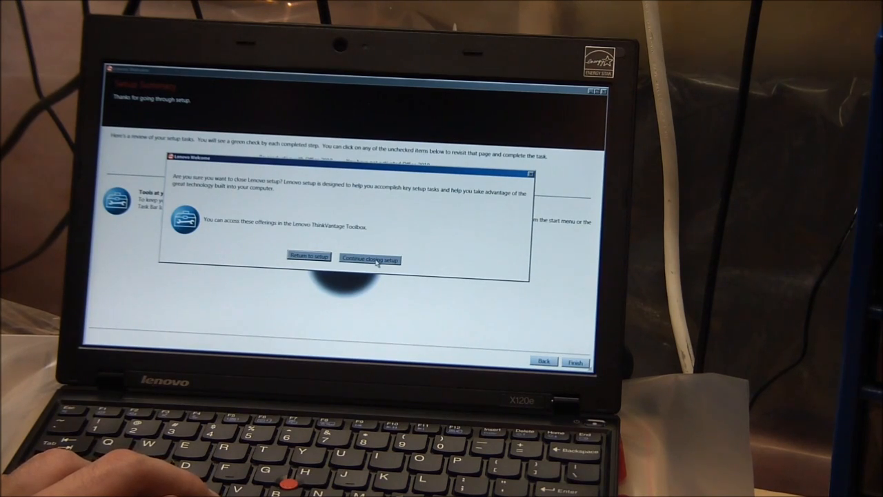
left_click(370, 259)
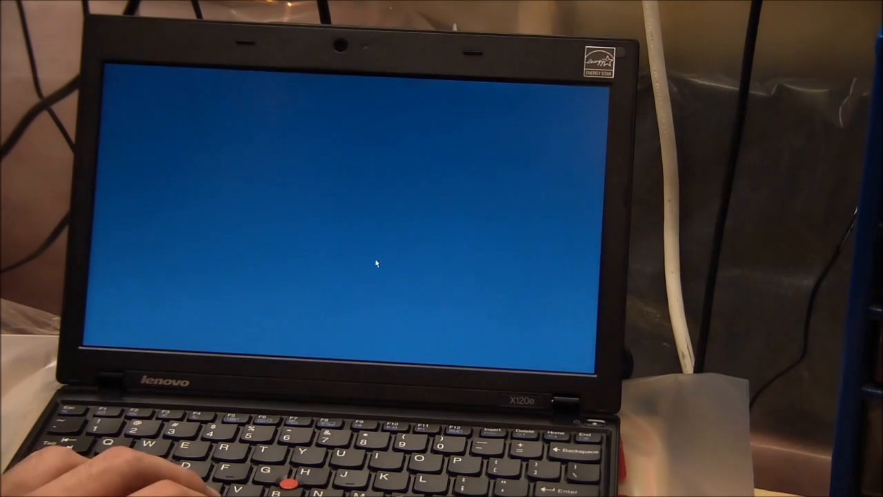